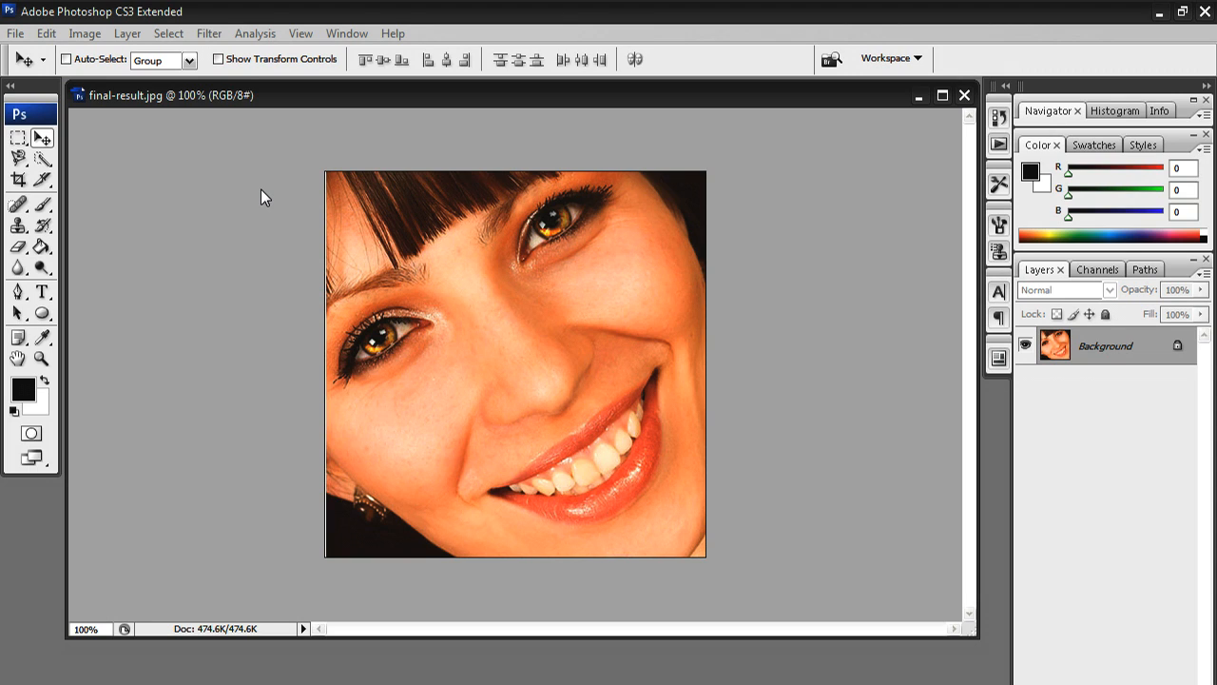
mouse_move(260, 195)
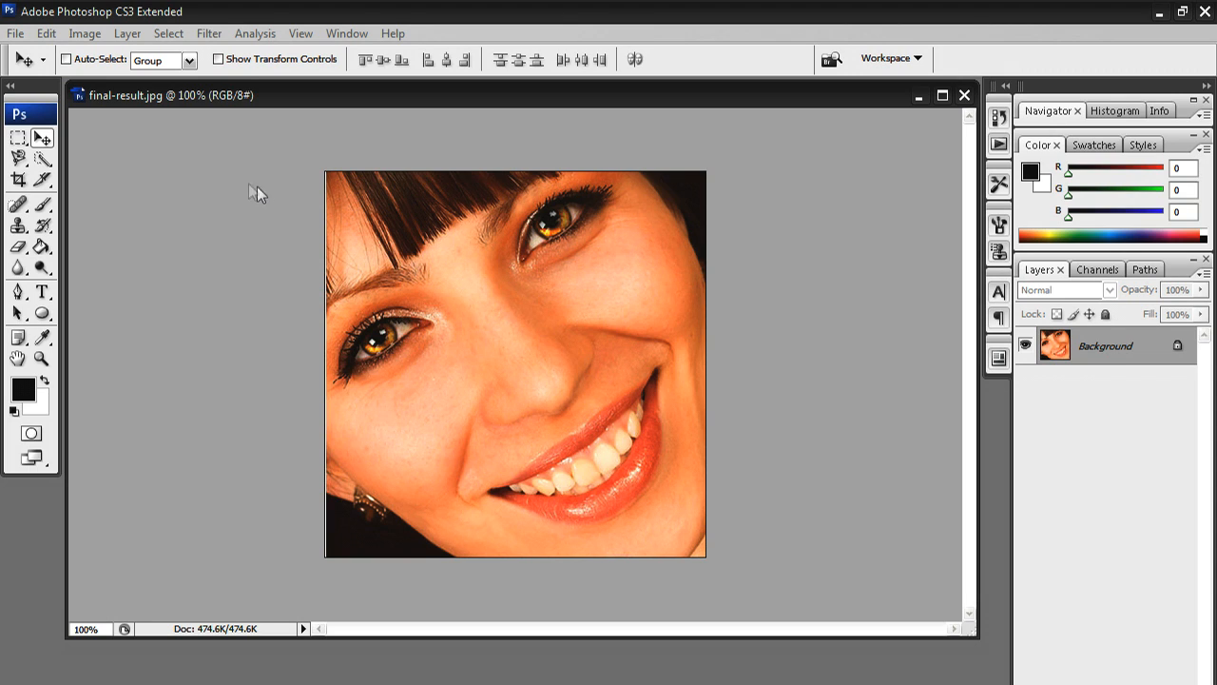
mouse_move(754, 340)
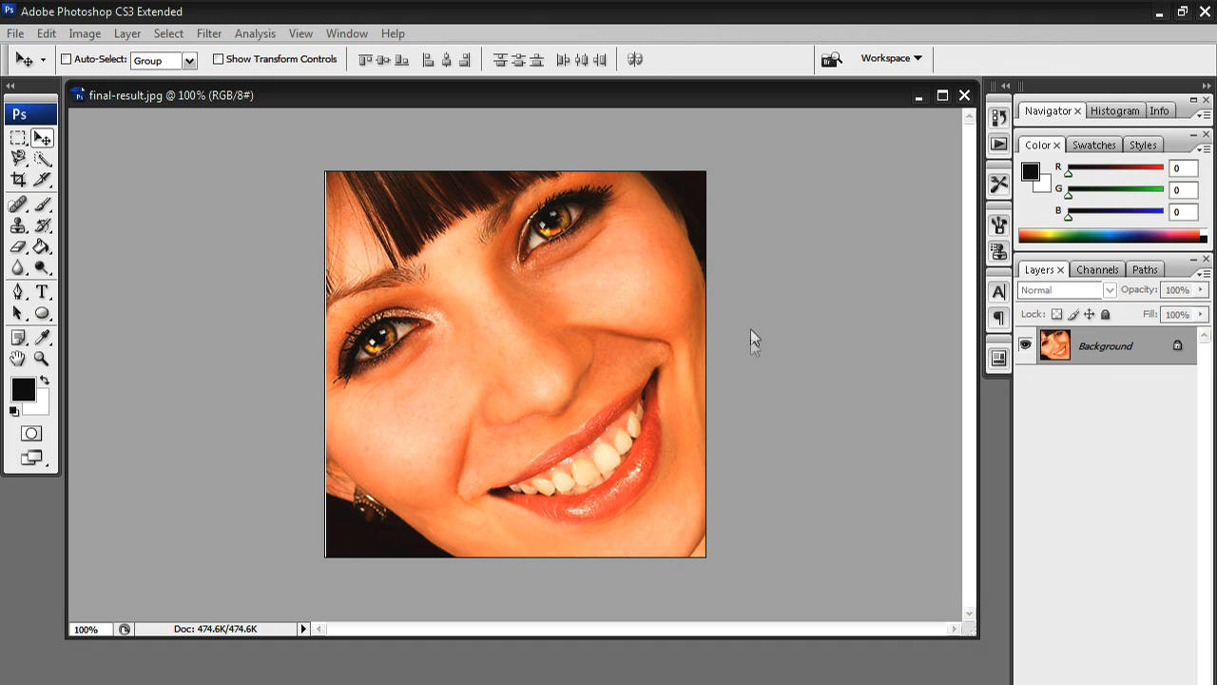
mouse_move(390, 130)
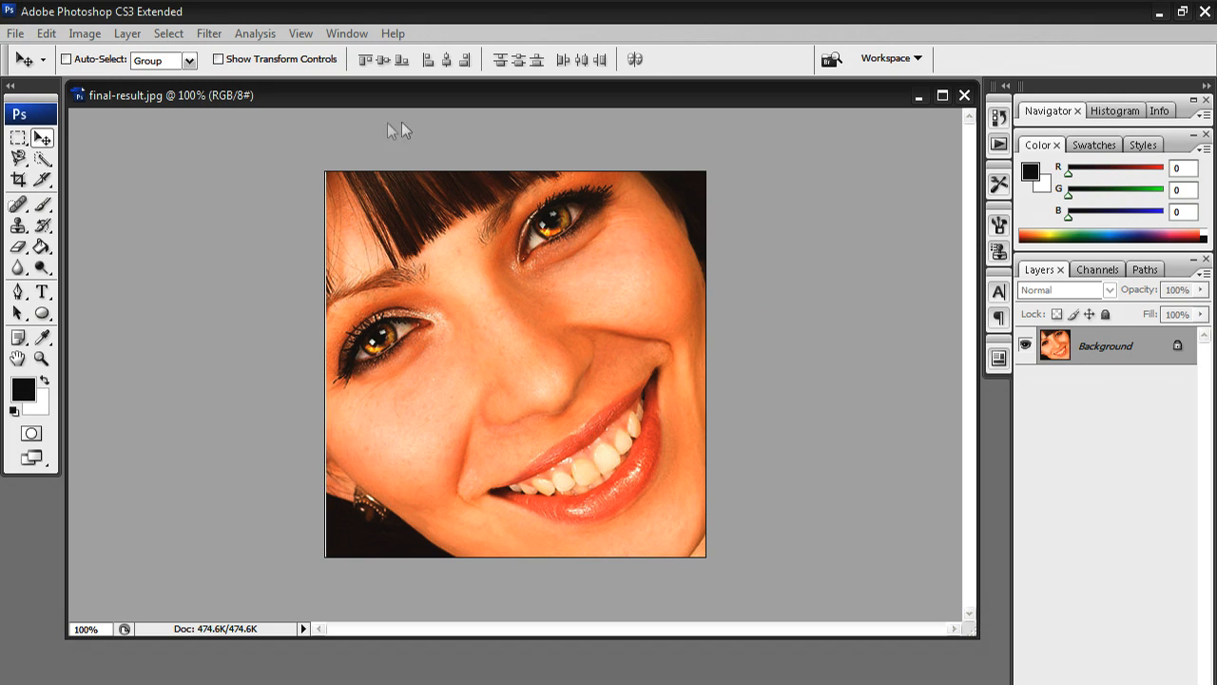
mouse_move(233, 177)
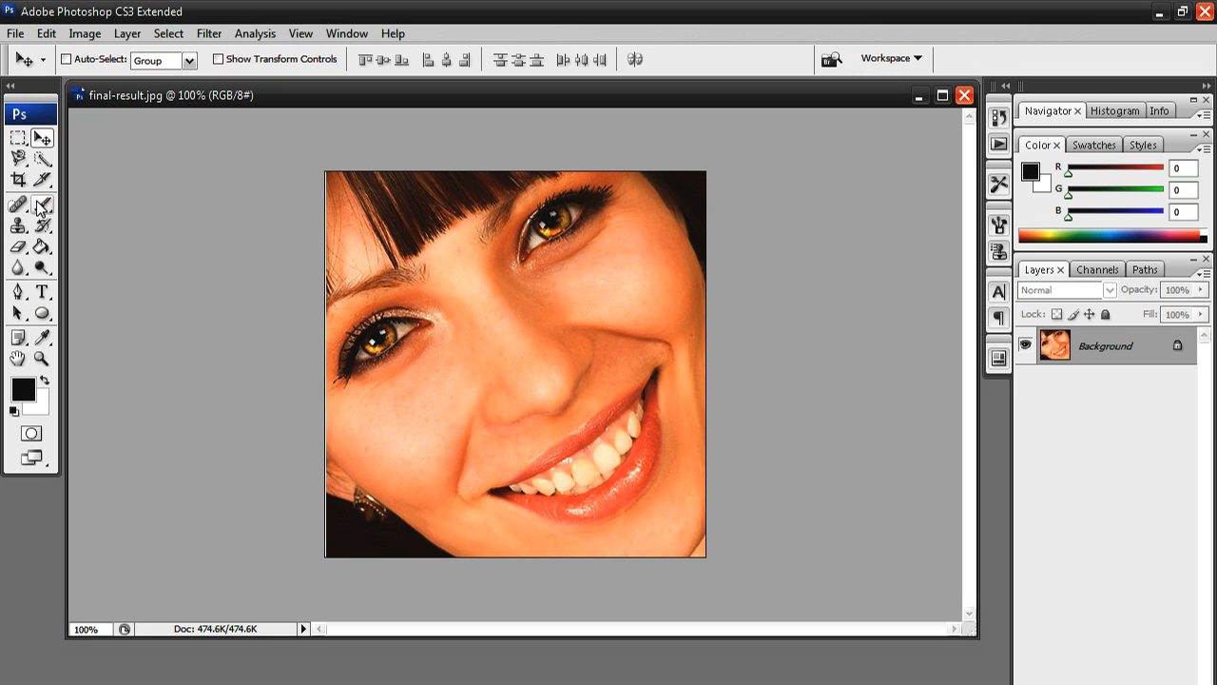
Switch to the Brush tool over the smiling-woman portrait.
click(17, 204)
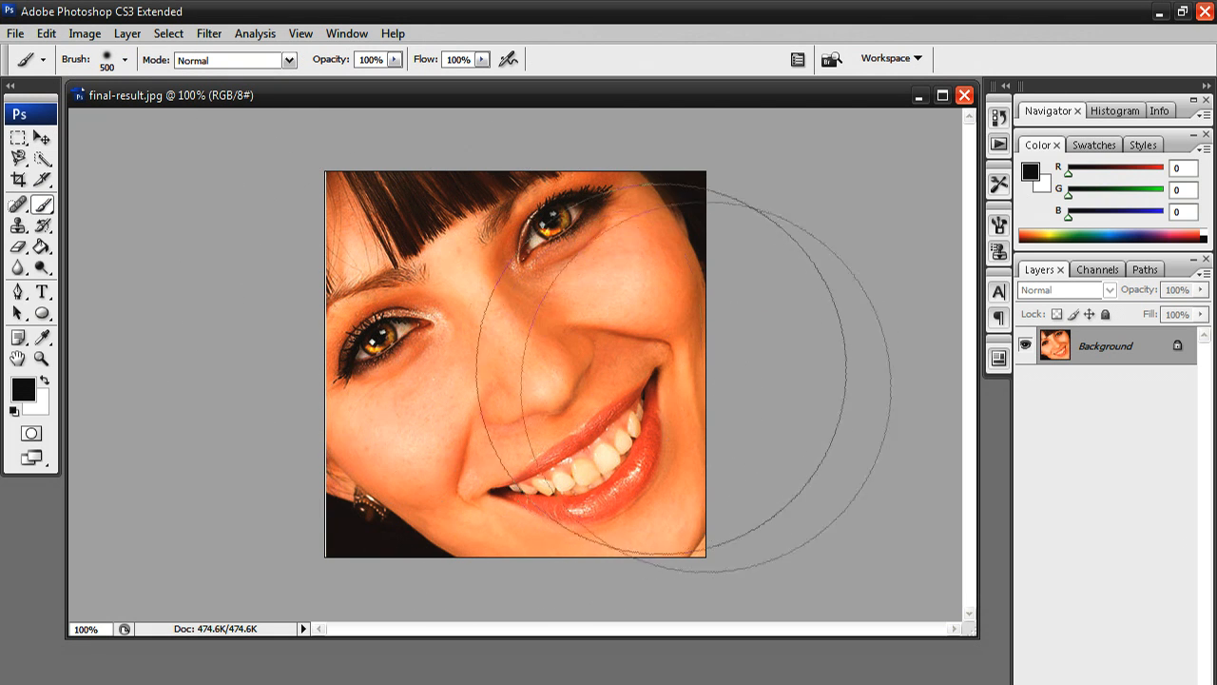
mouse_move(466, 361)
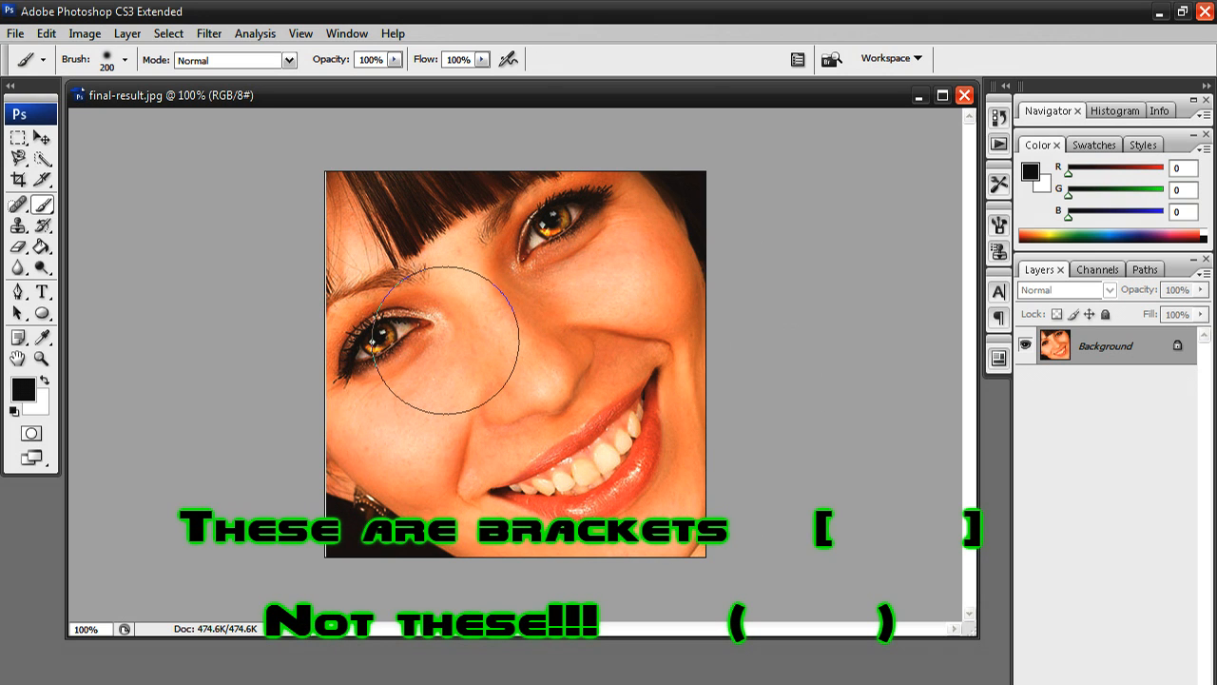
mouse_move(447, 333)
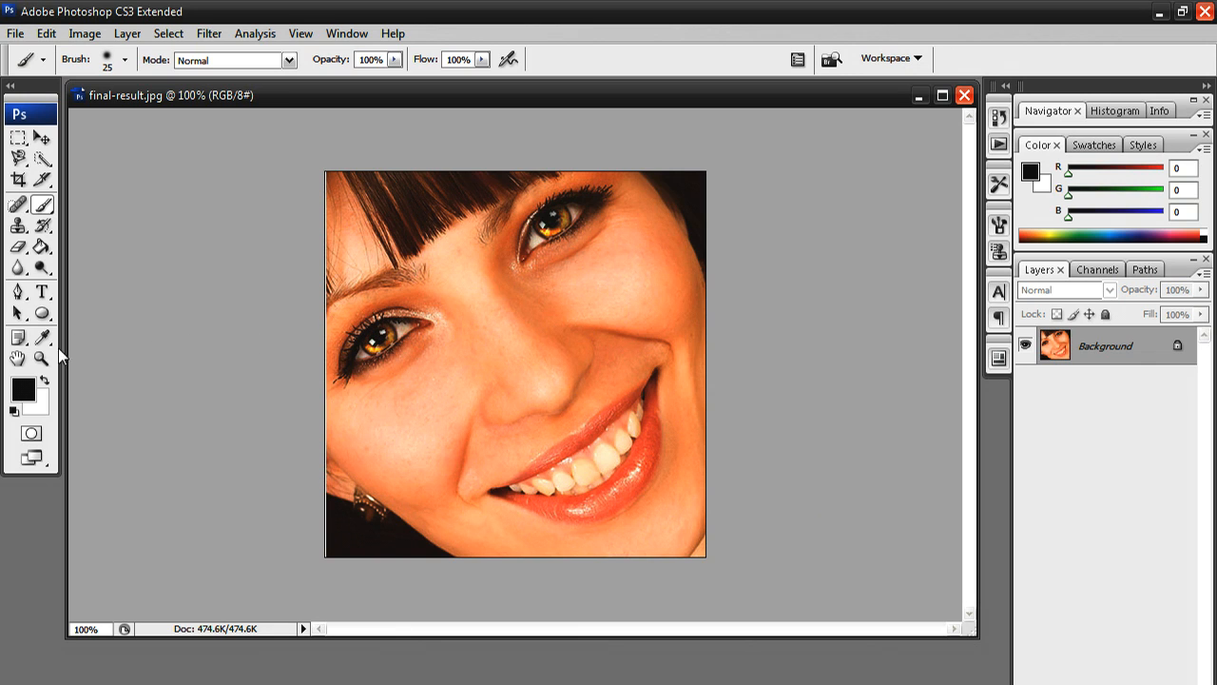
mouse_move(42, 359)
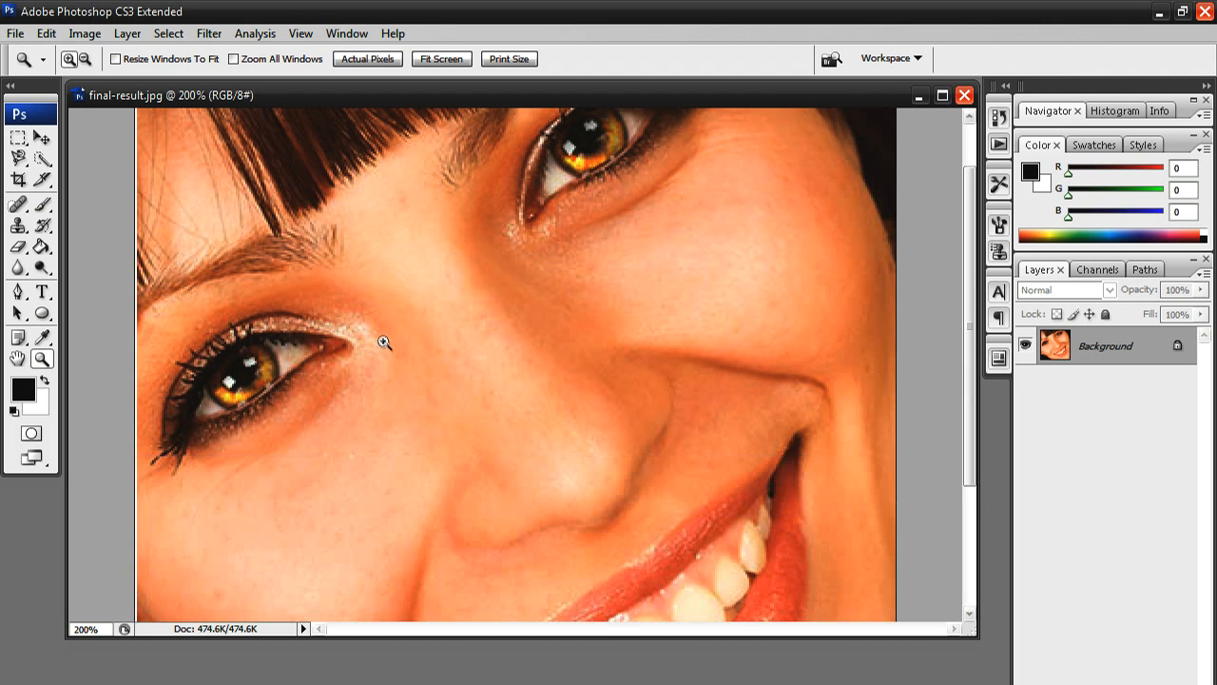
Zoom in on the left eye until the view reaches 400%.
click(384, 341)
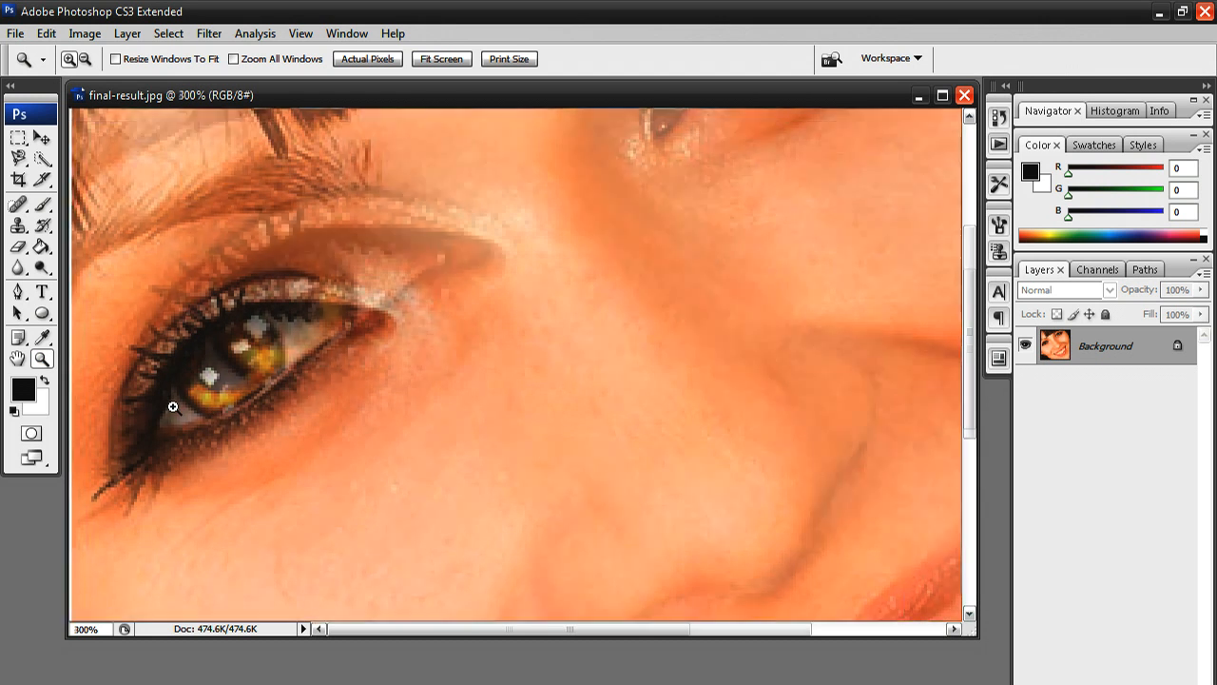
click(173, 406)
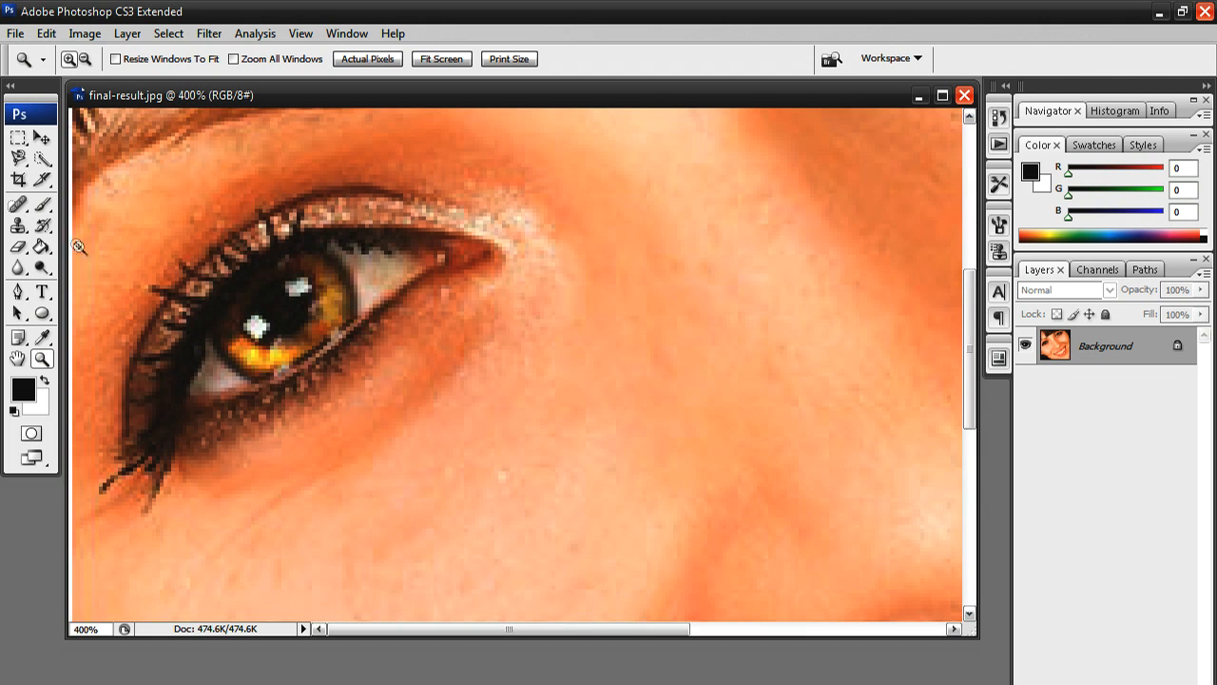
click(42, 204)
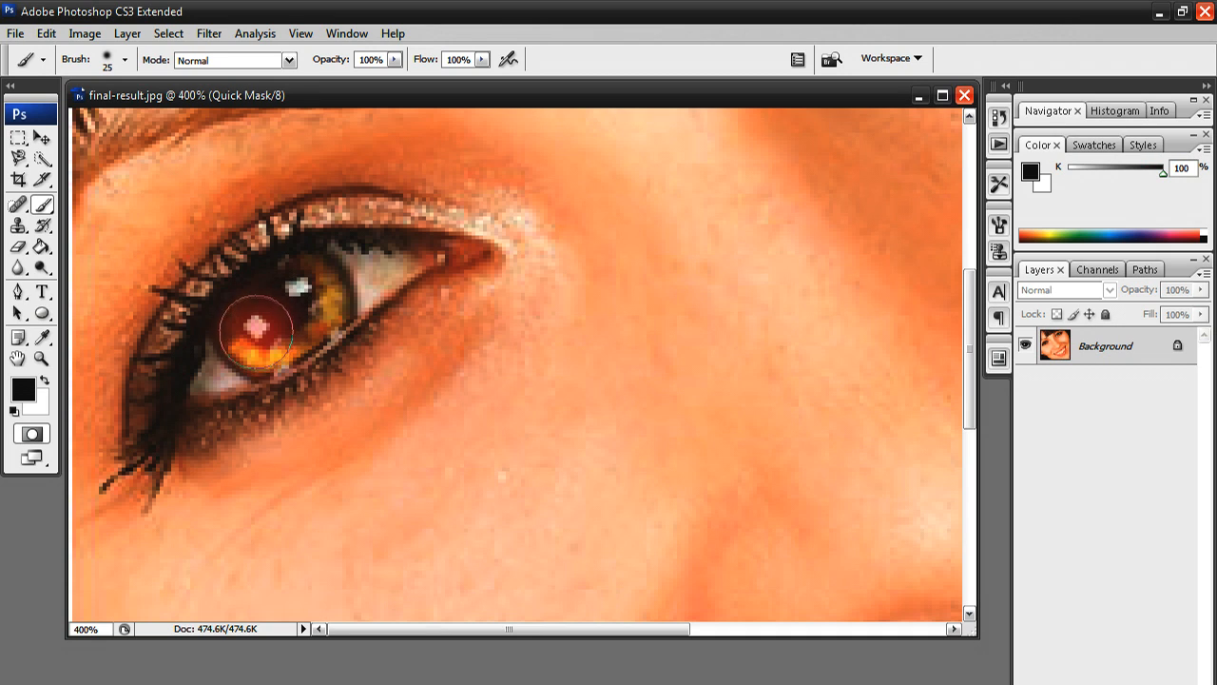
Brush the Quick Mask overlay across nearly all of the left iris.
drag(255, 331, 305, 304)
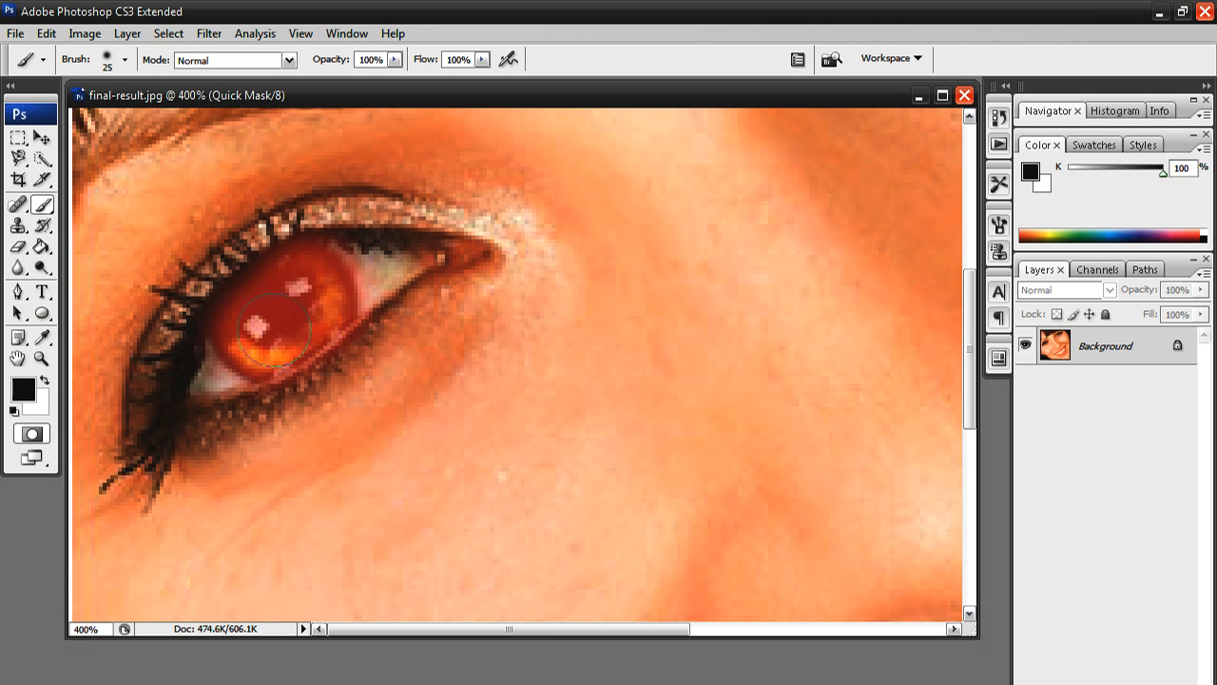
drag(275, 328, 304, 305)
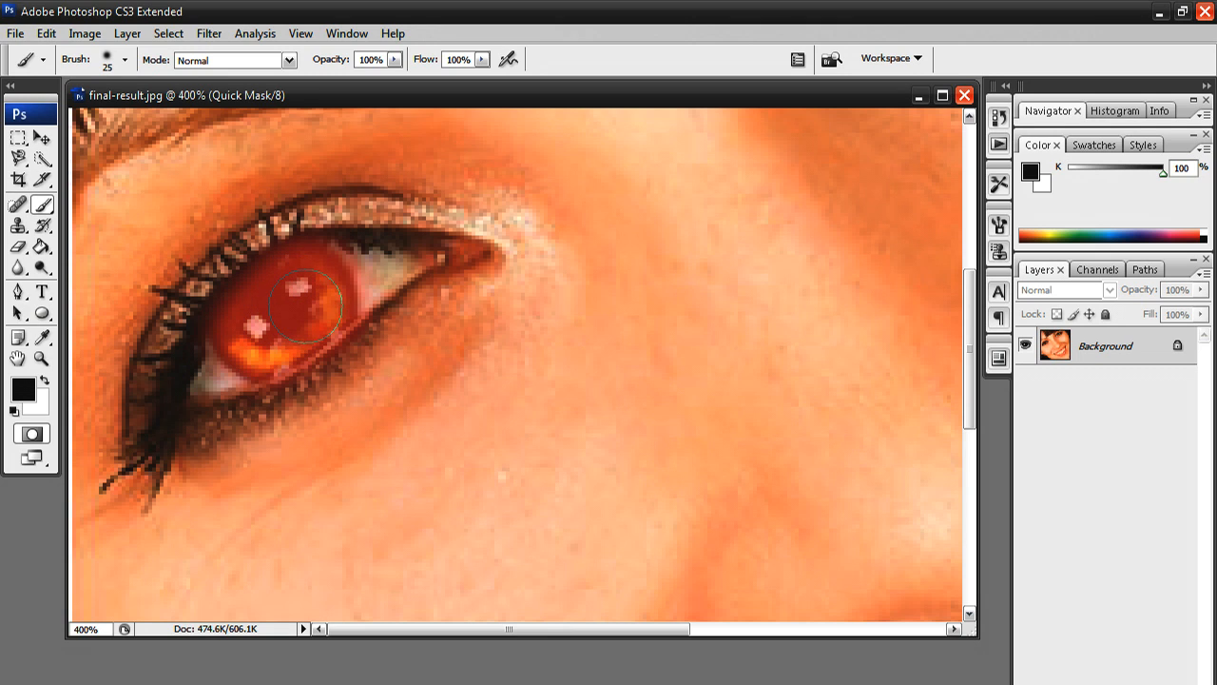
mouse_move(279, 328)
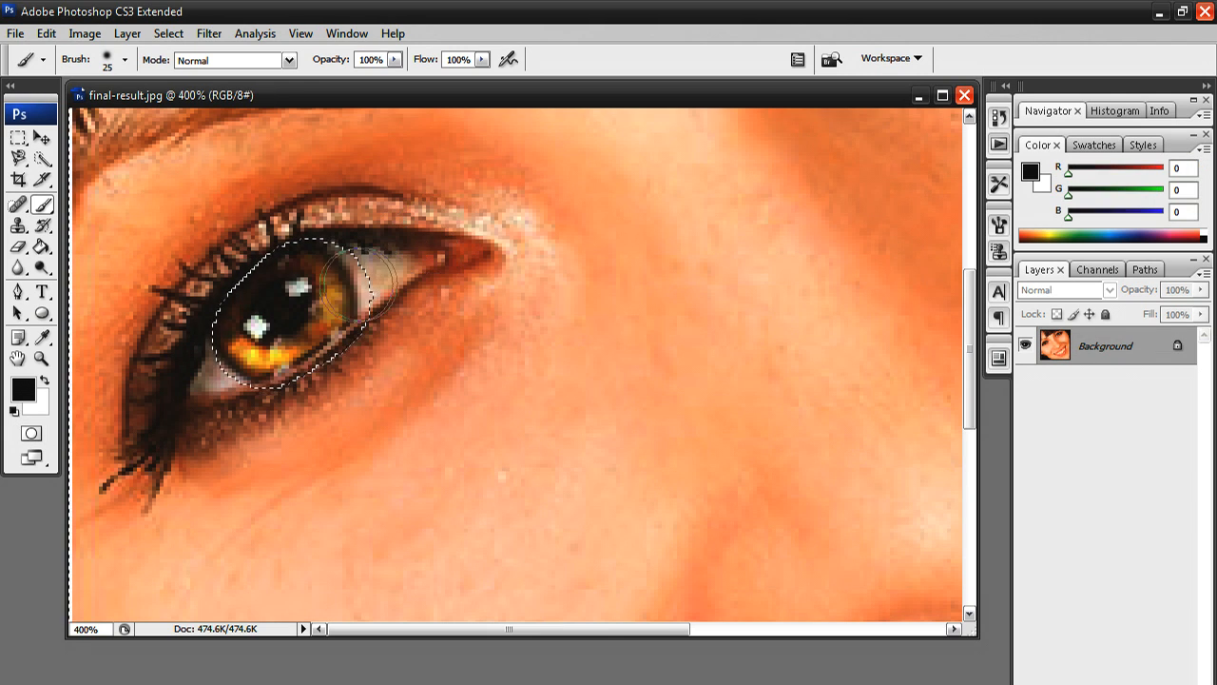
mouse_move(414, 262)
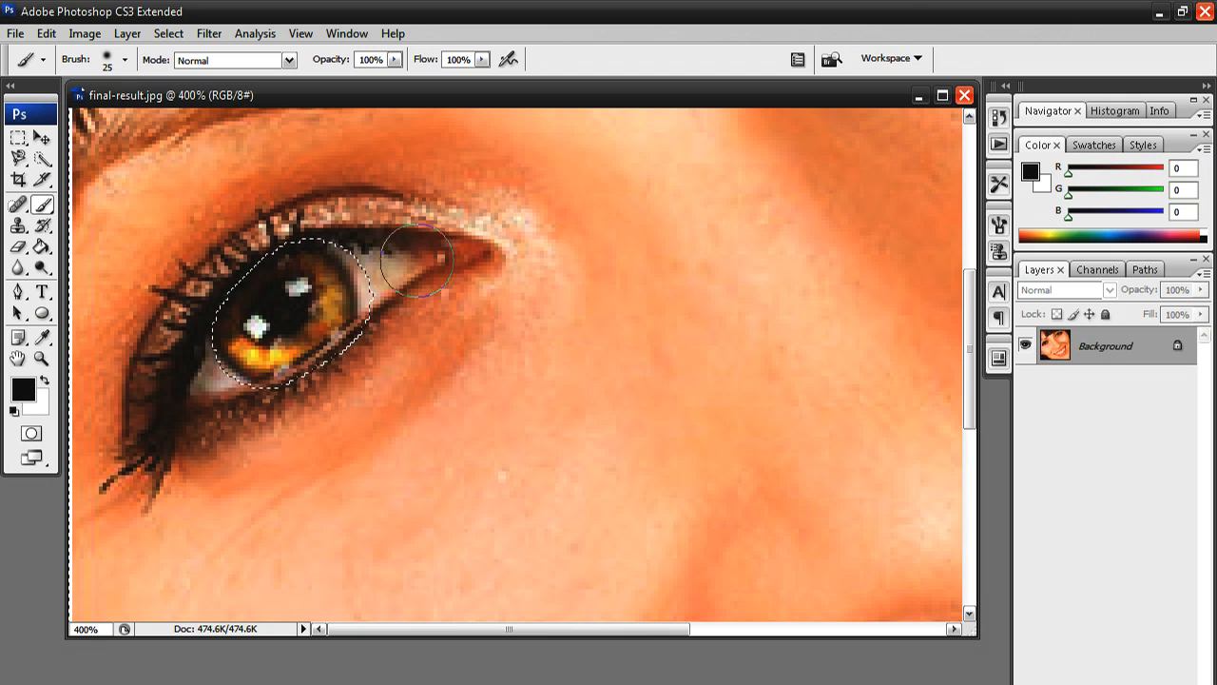
mouse_move(410, 282)
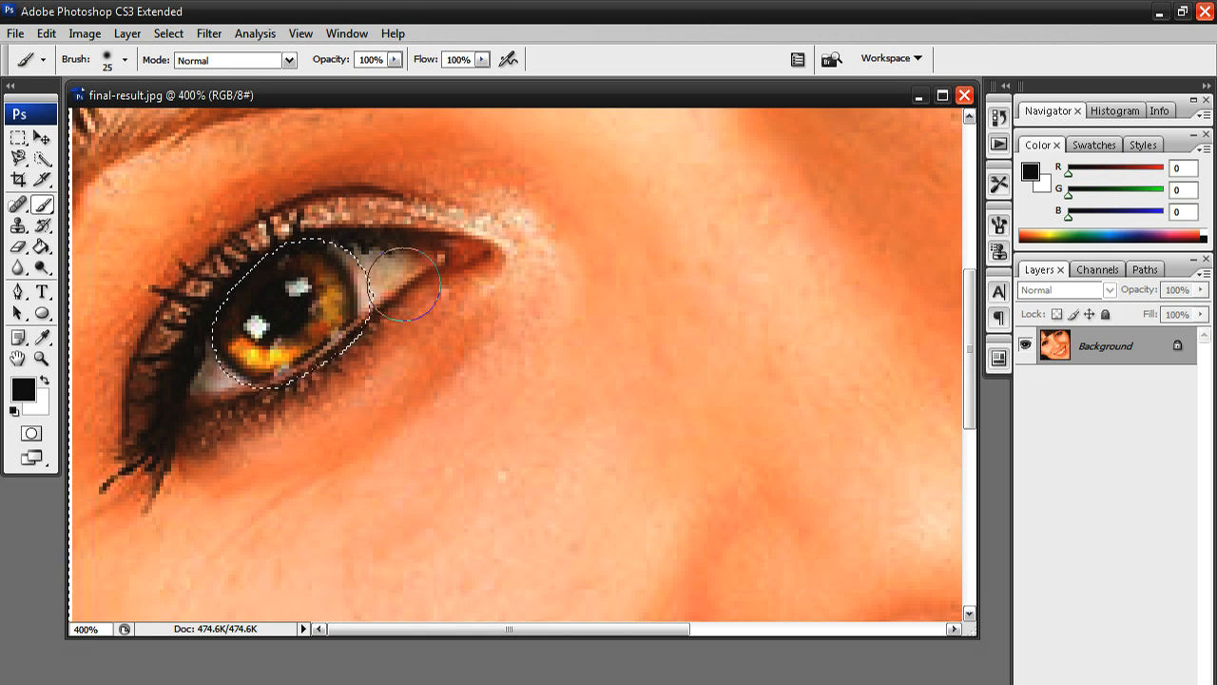
Return to Quick Mask mode to touch up the iris mask edges.
click(31, 433)
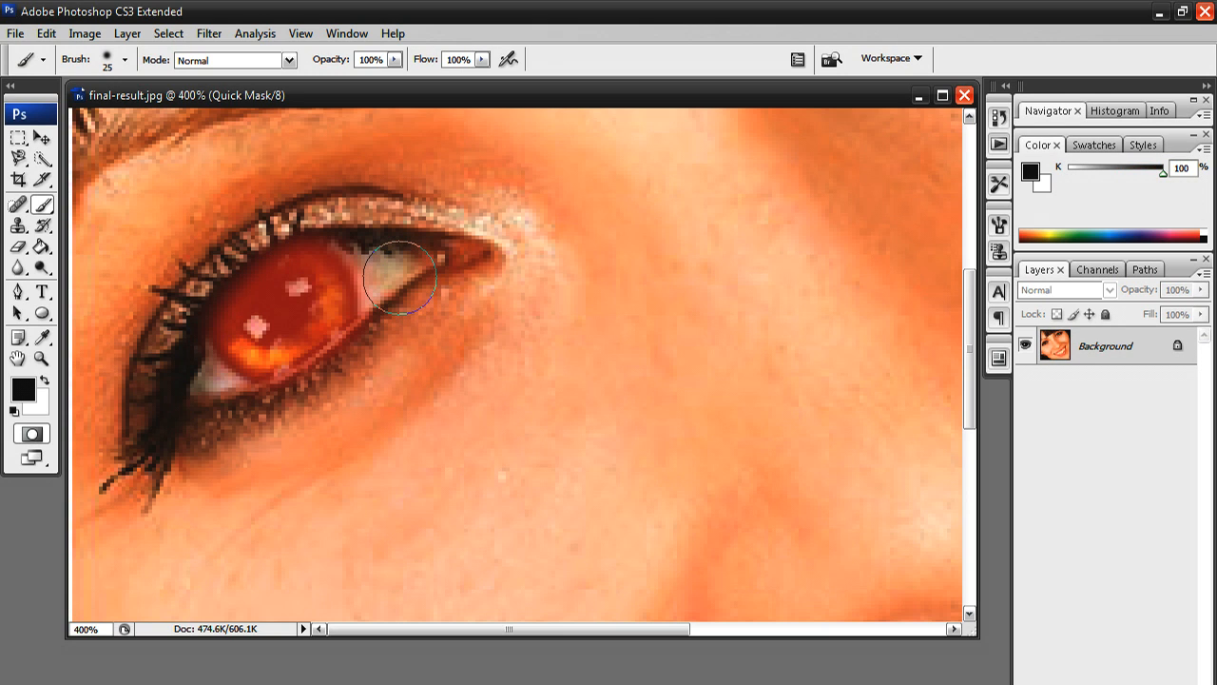
mouse_move(399, 287)
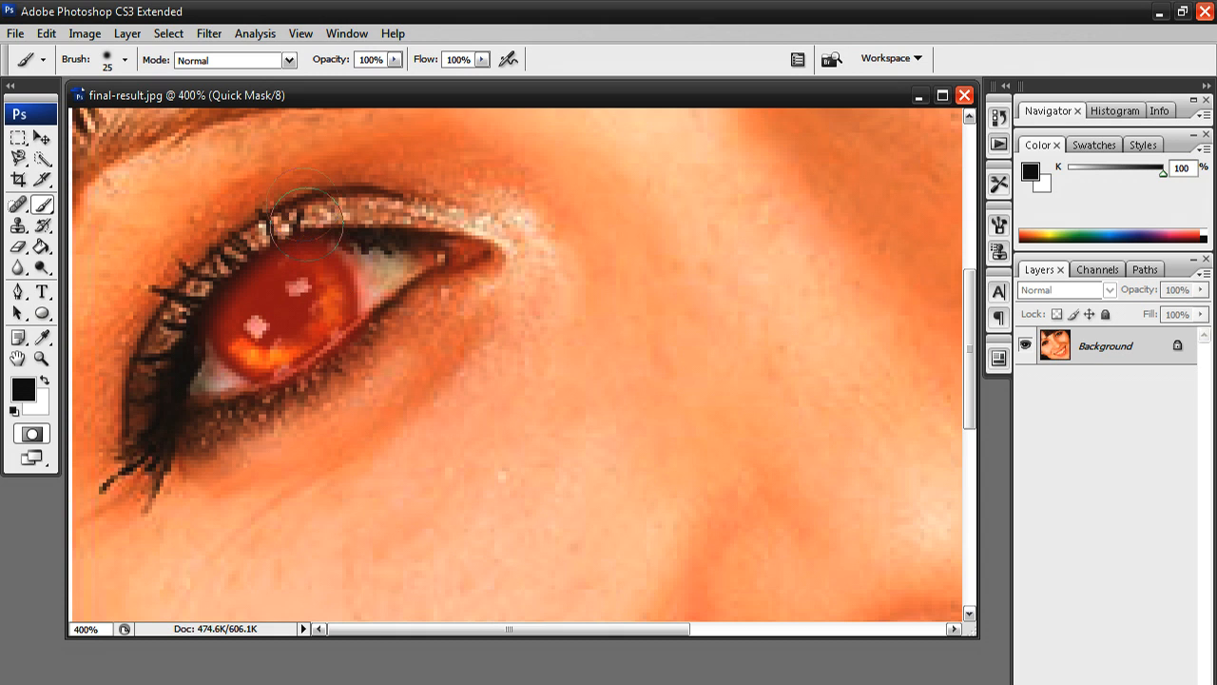
mouse_move(305, 290)
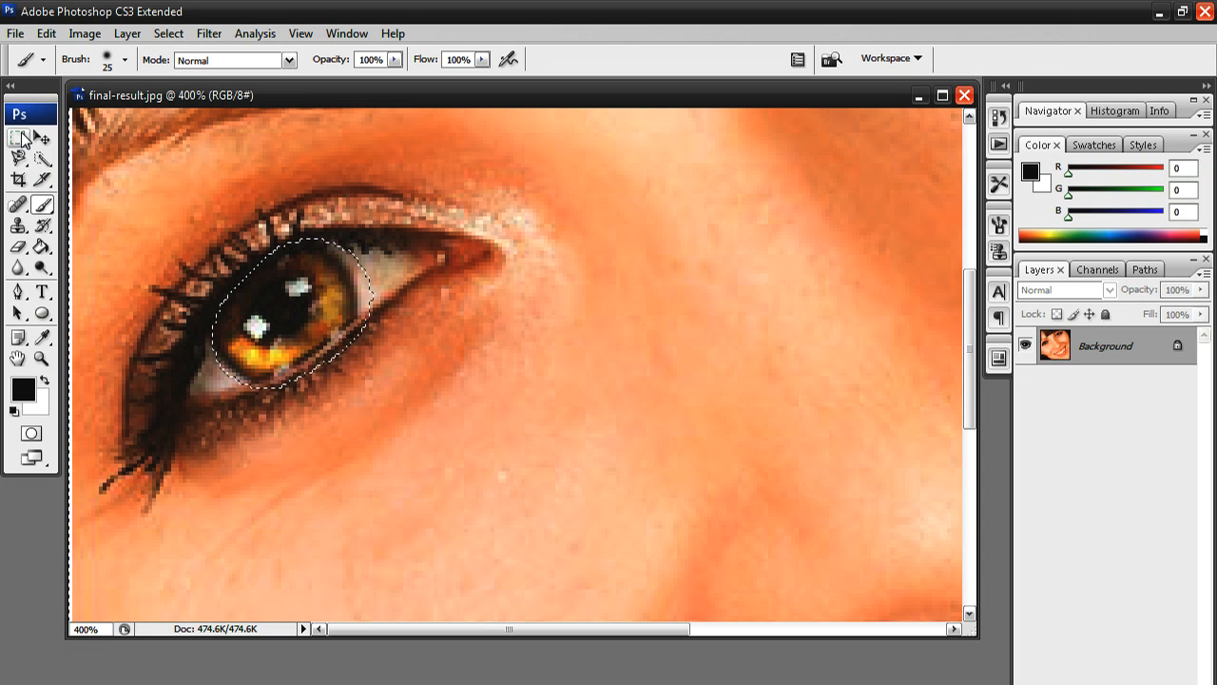
Deselect the rough iris selection and return to the Brush tool.
right_click(285, 314)
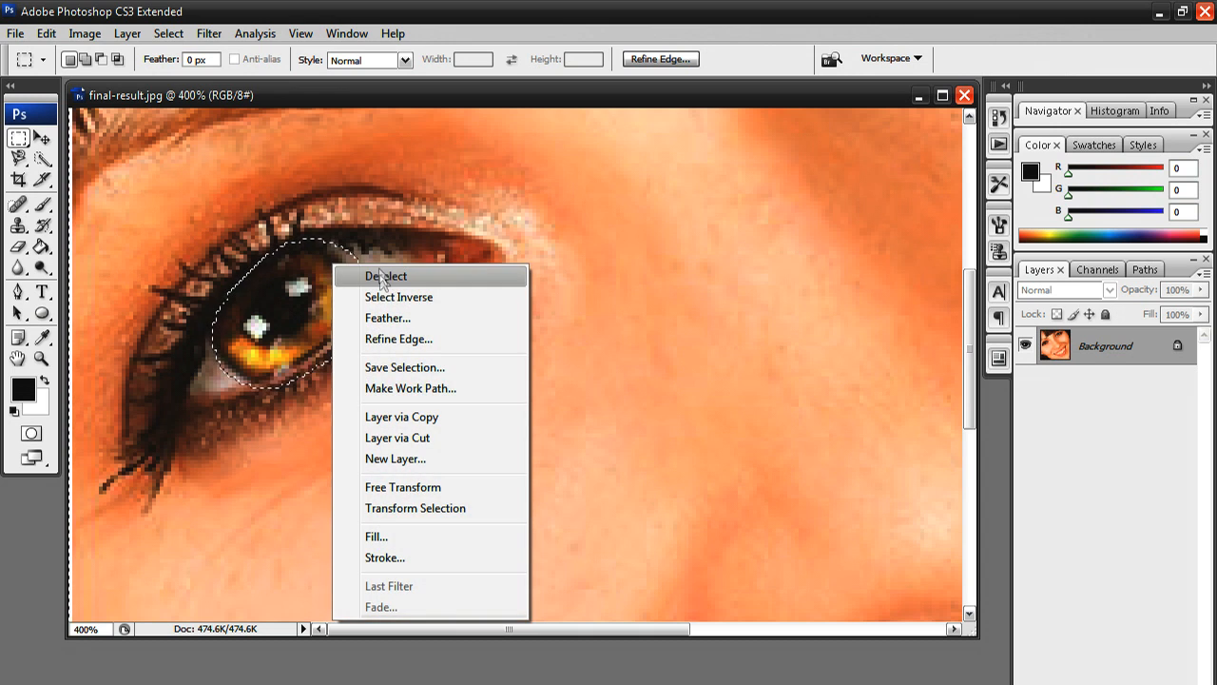
click(385, 276)
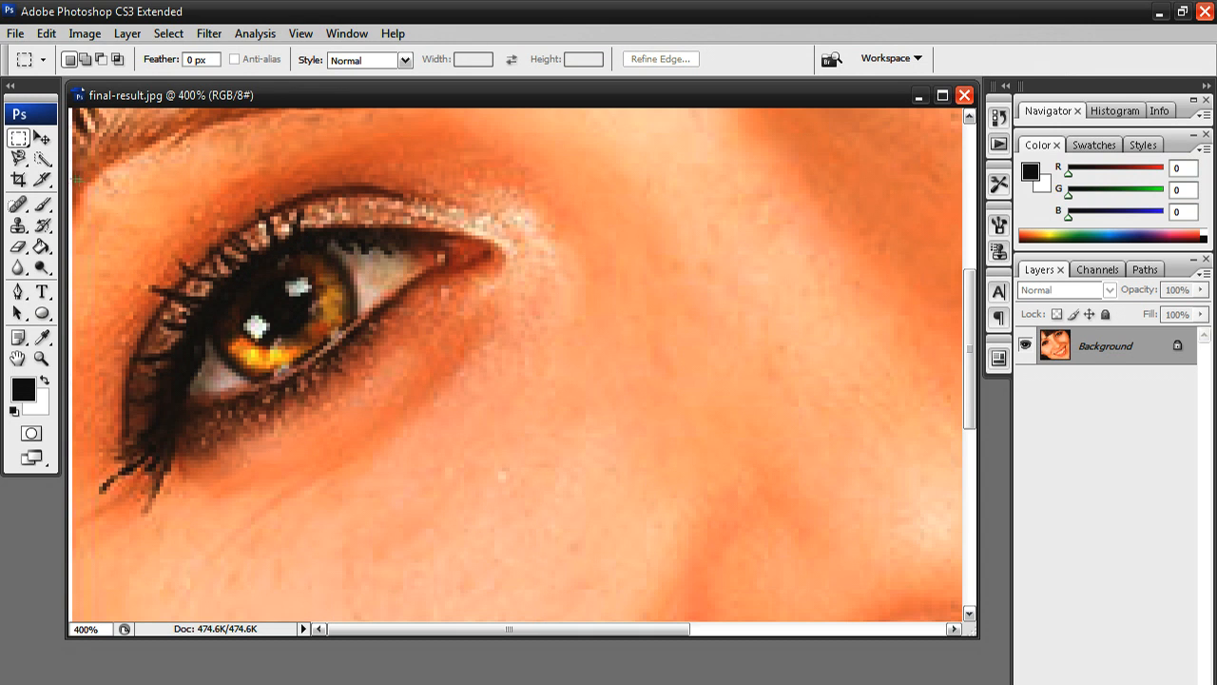
click(17, 205)
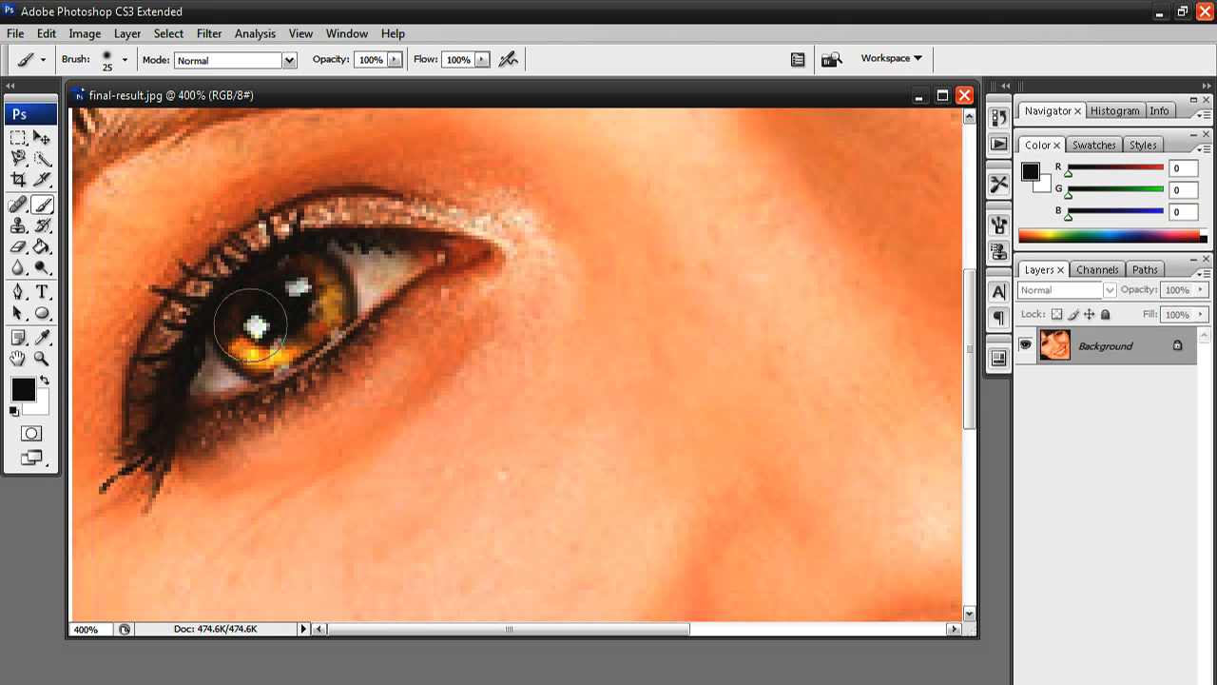
In Quick Mask mode, paint a fresh mask covering the whole left iris and its edges.
click(31, 433)
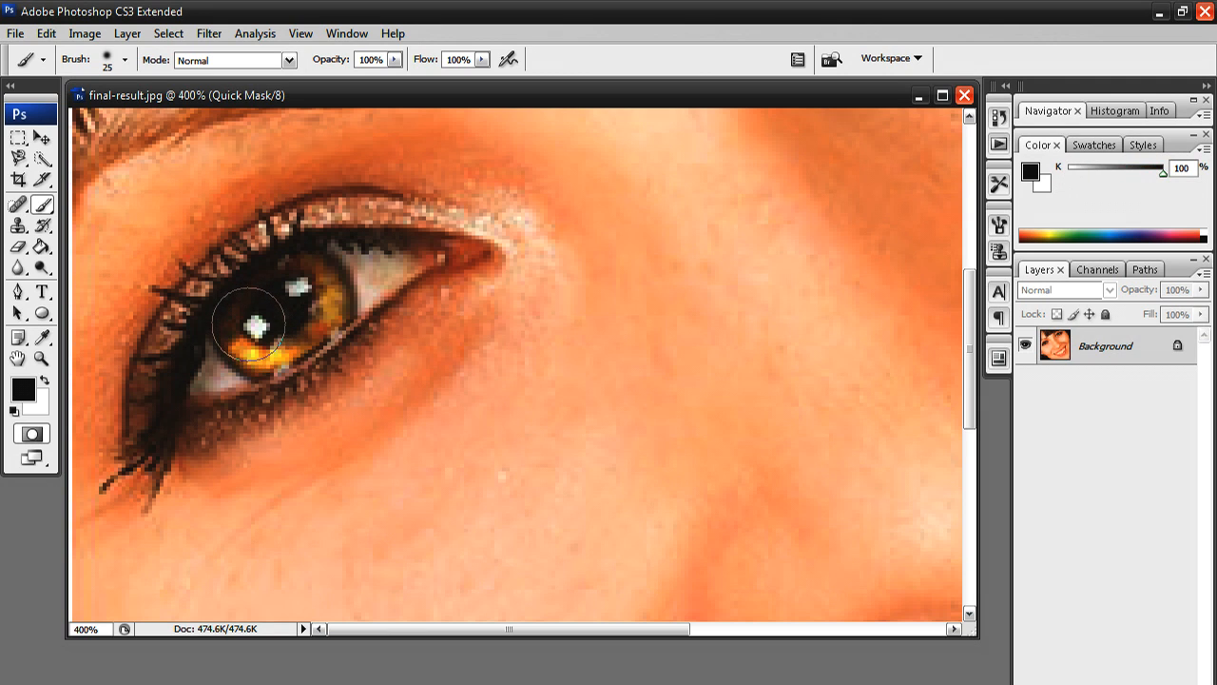
click(249, 328)
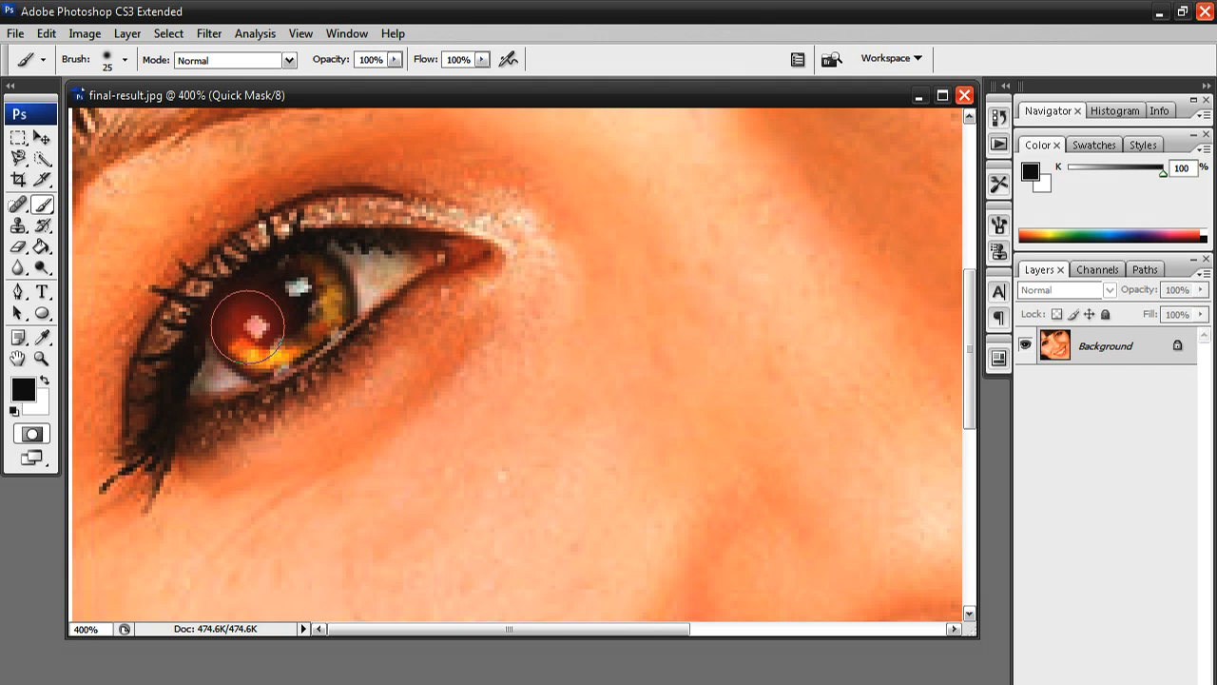
drag(247, 328, 304, 309)
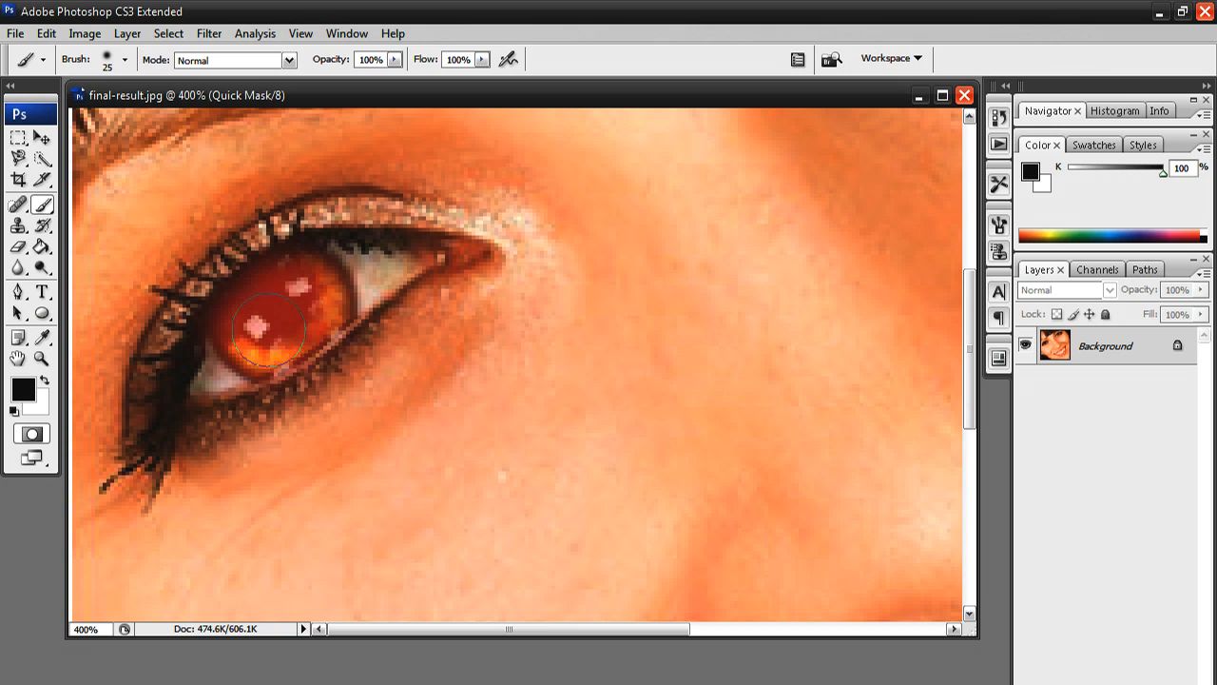
drag(267, 328, 295, 314)
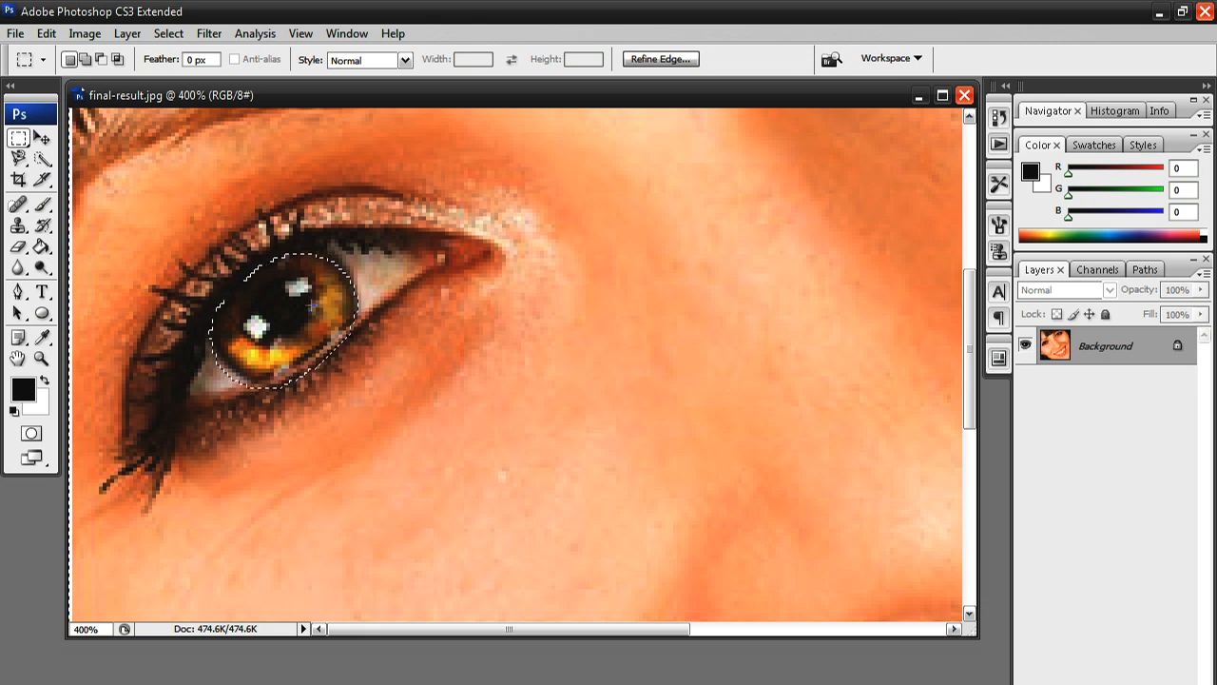
right_click(296, 307)
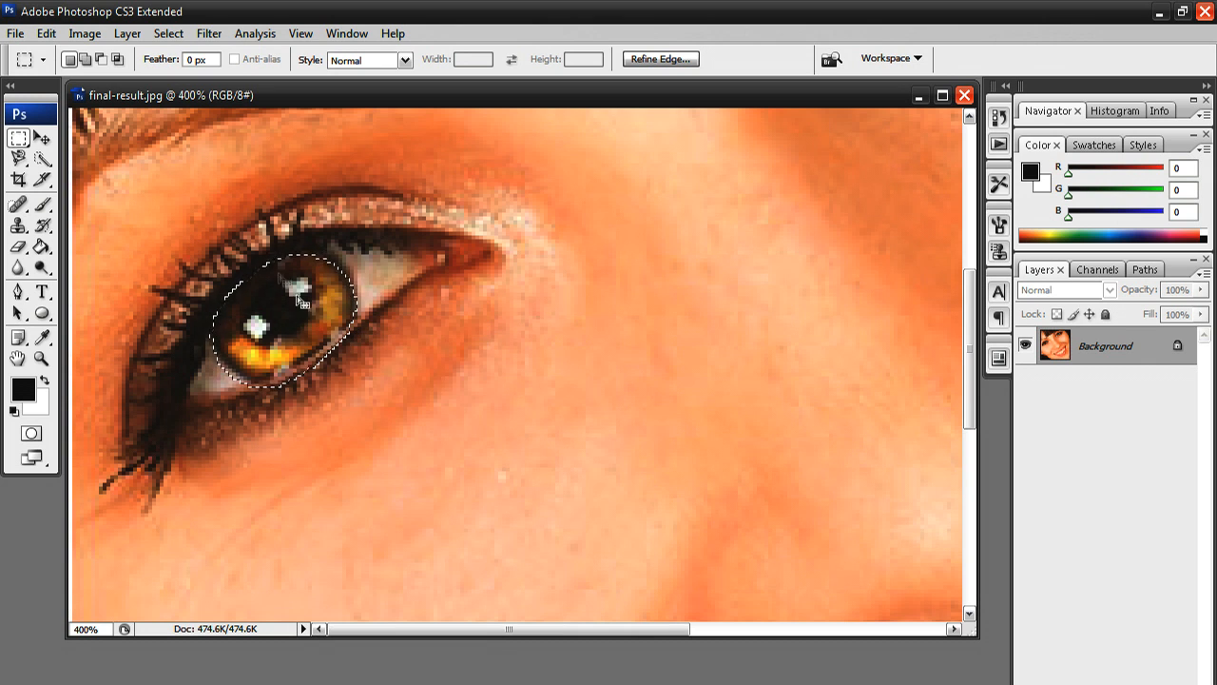
click(118, 59)
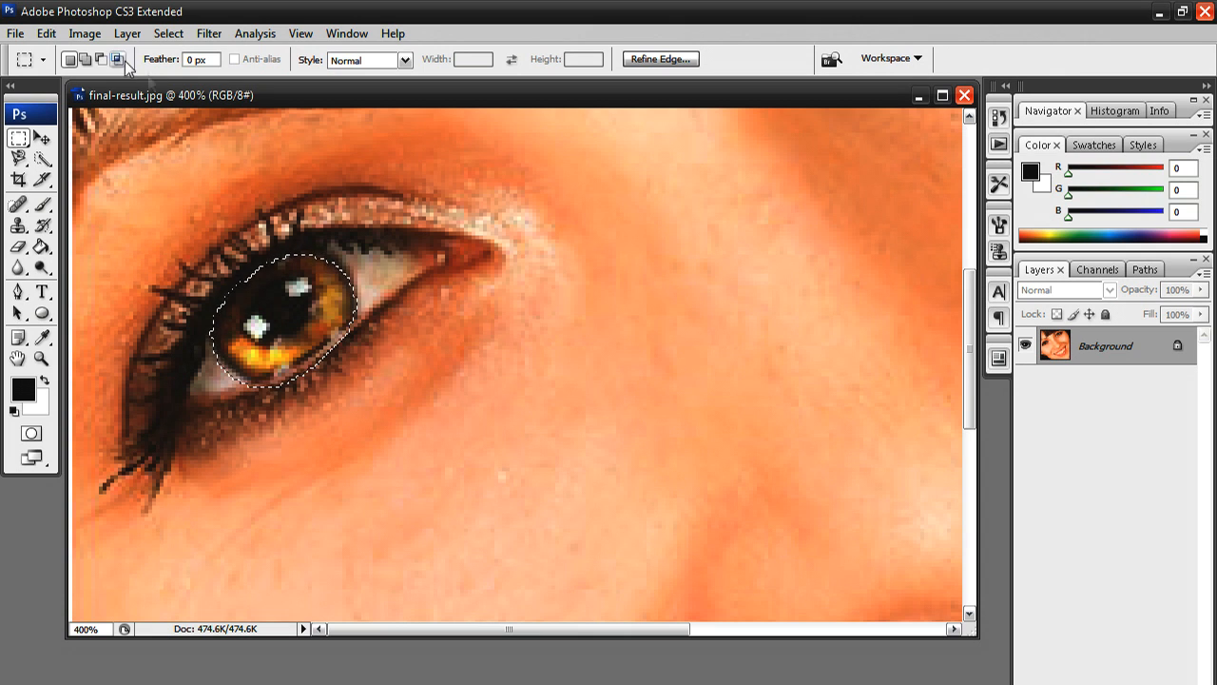
click(83, 33)
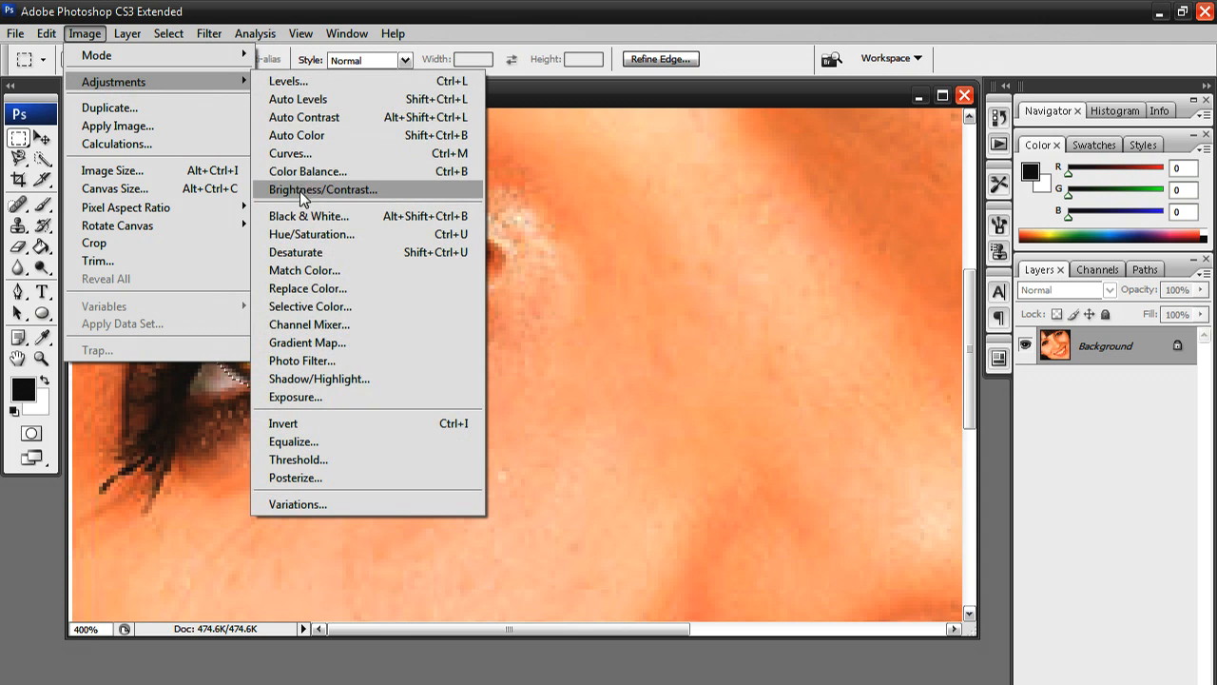
Apply Hue/Saturation (hue +59, saturation +25, lightness −15), then fit the photo on screen.
click(311, 234)
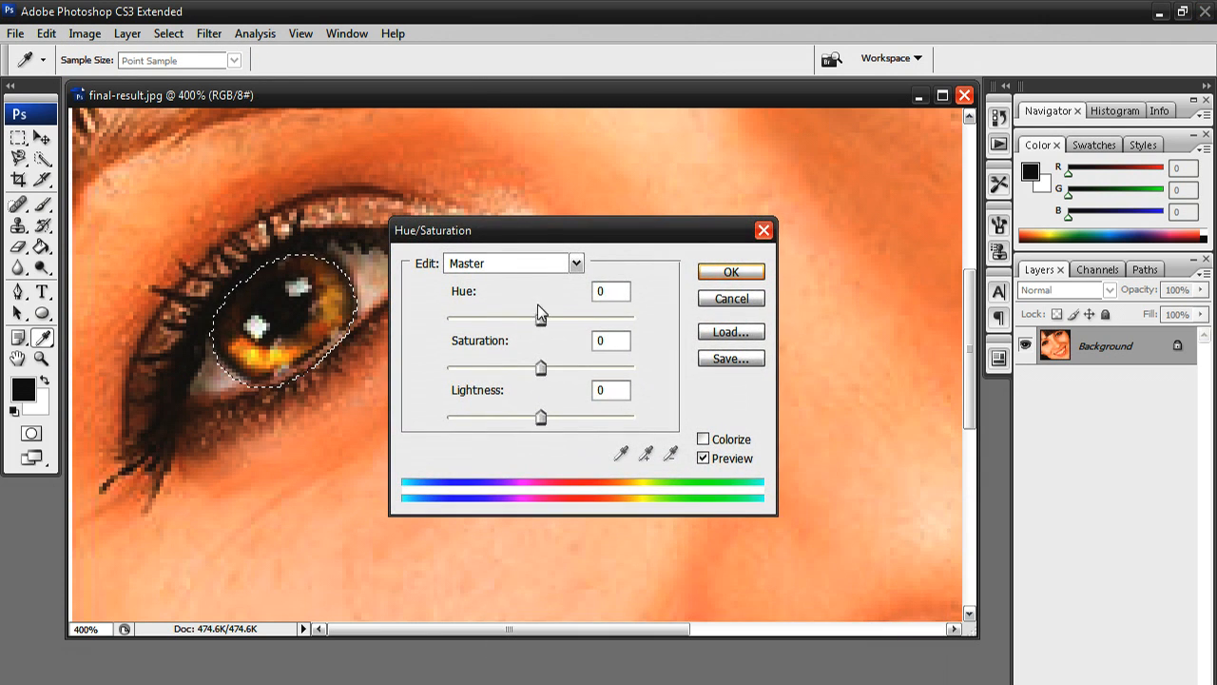
drag(540, 316, 586, 315)
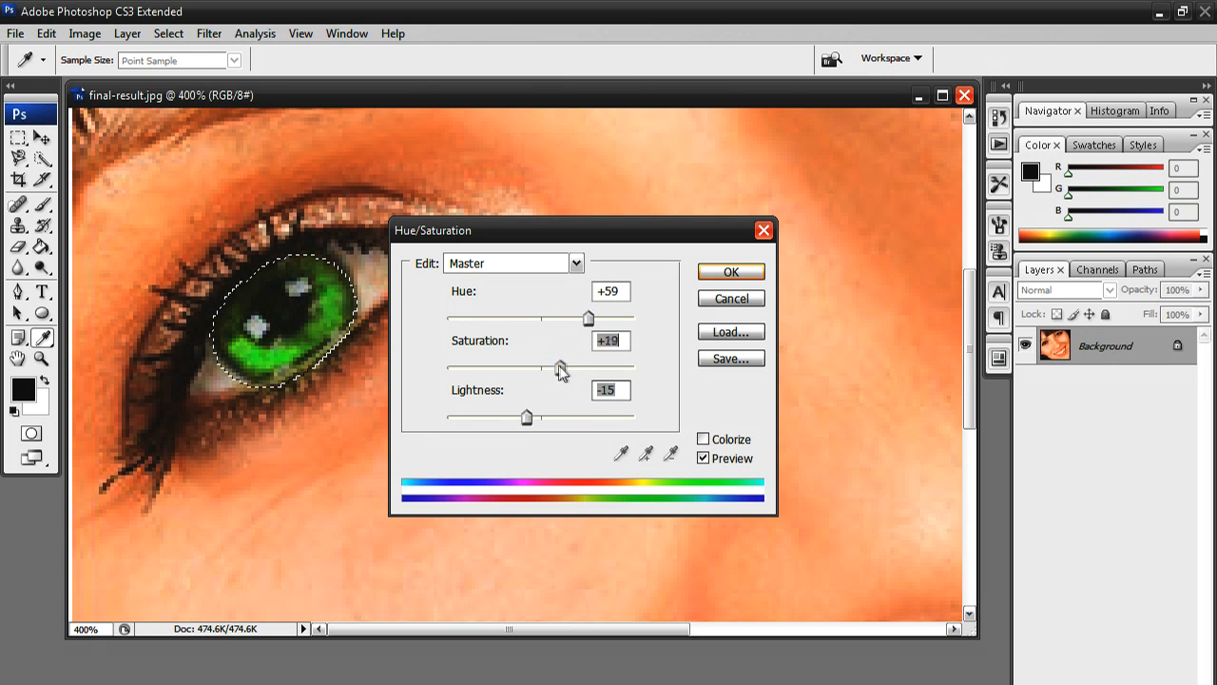
drag(560, 368, 564, 368)
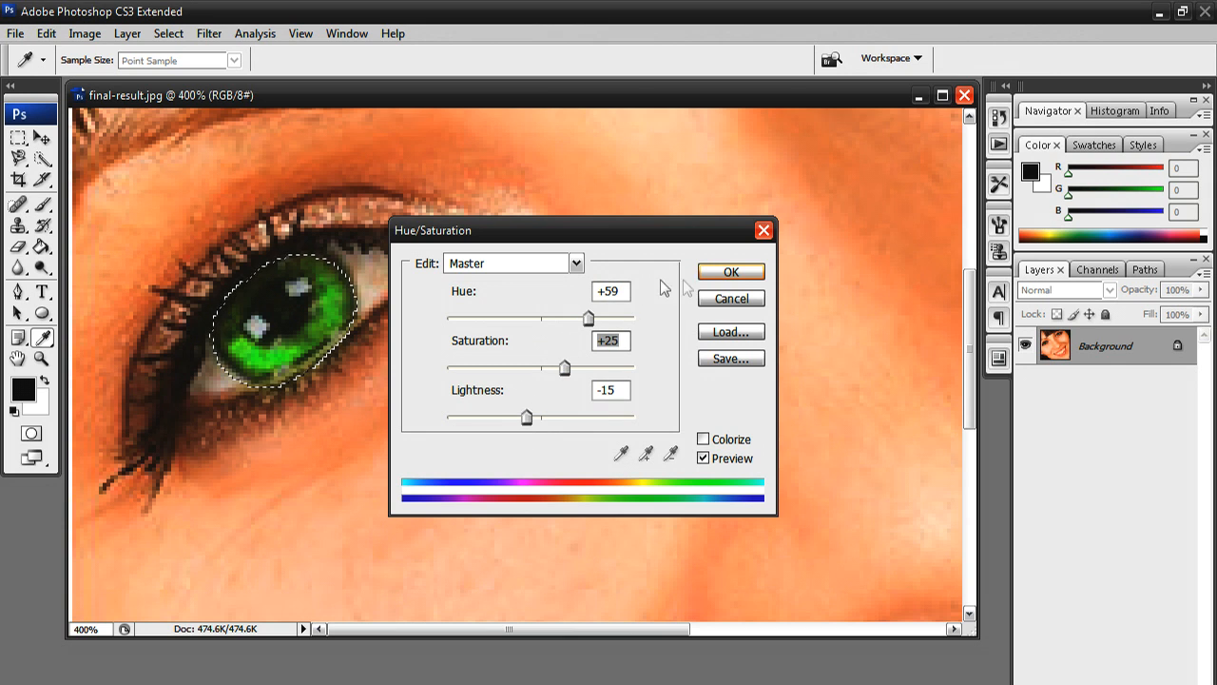
click(731, 271)
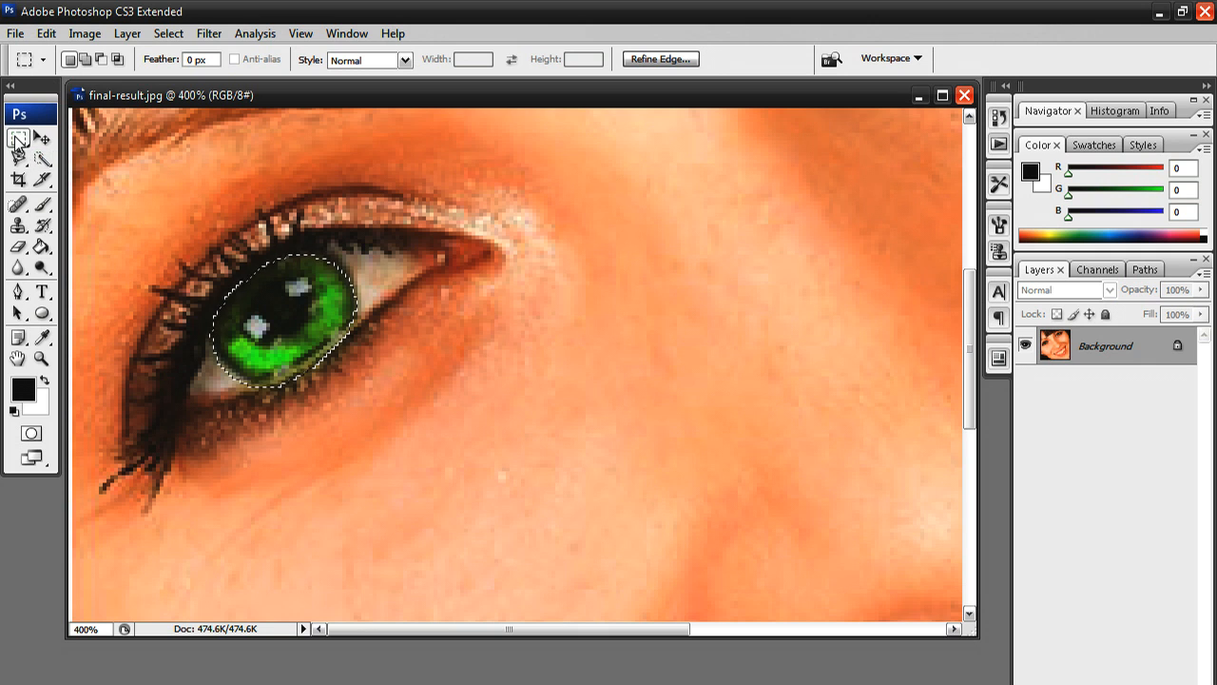
right_click(286, 328)
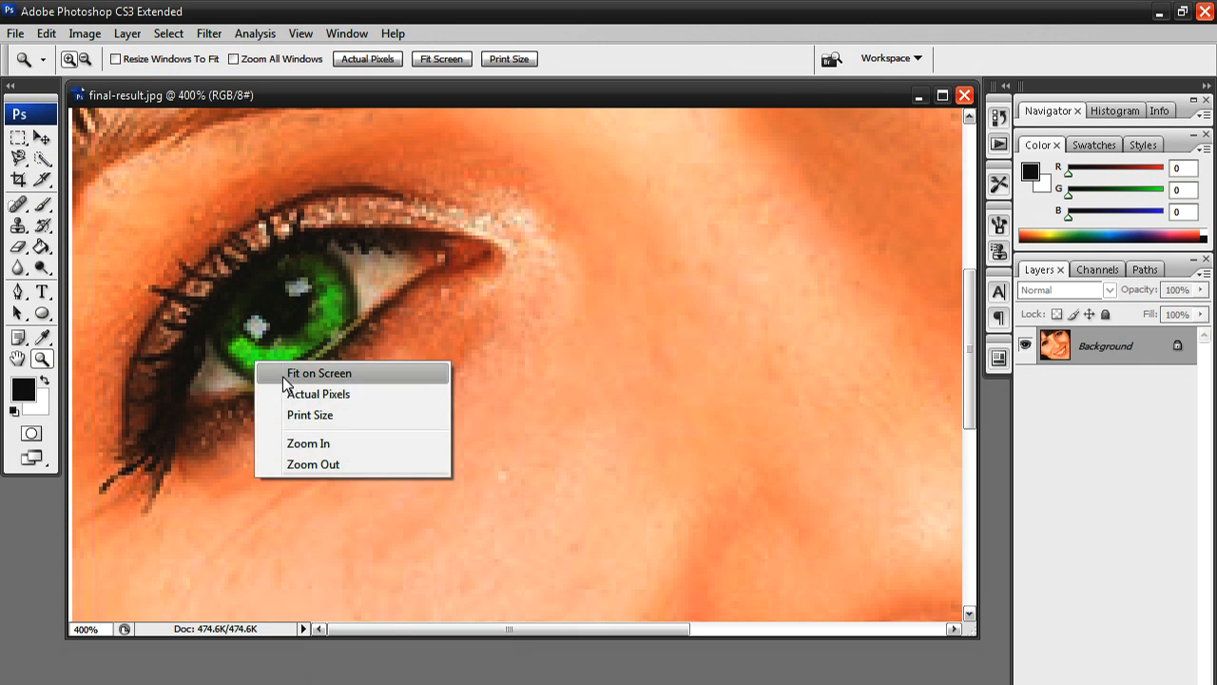
click(318, 371)
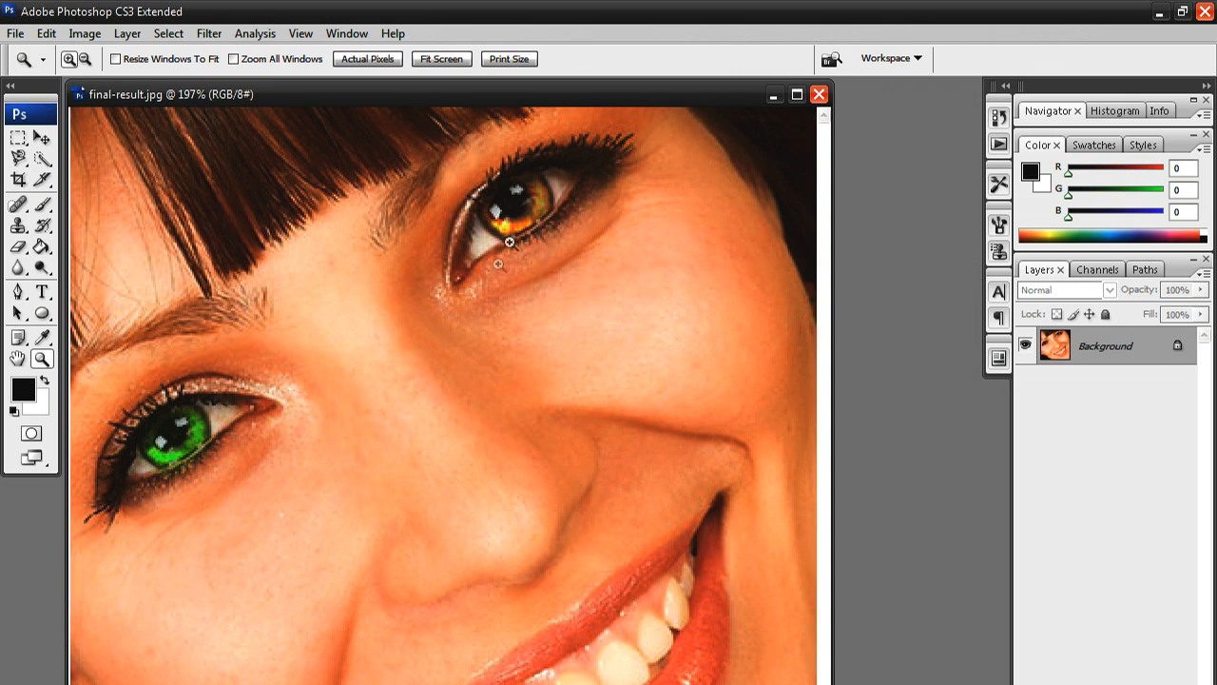
mouse_move(327, 425)
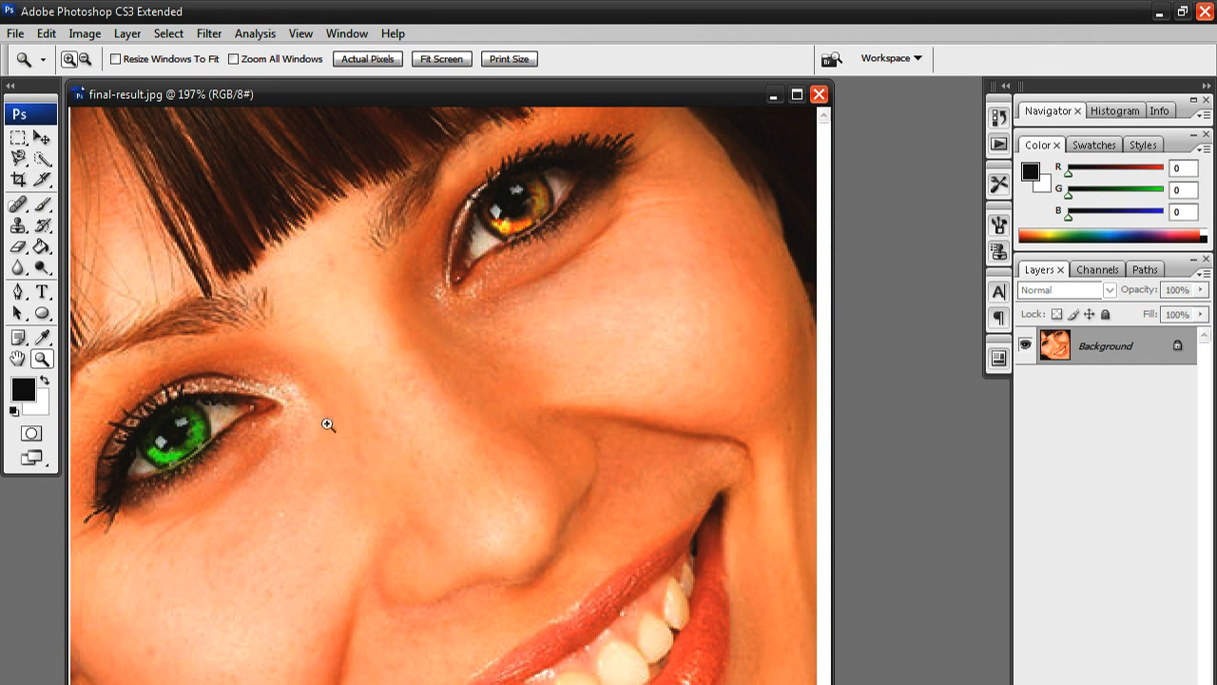
mouse_move(311, 437)
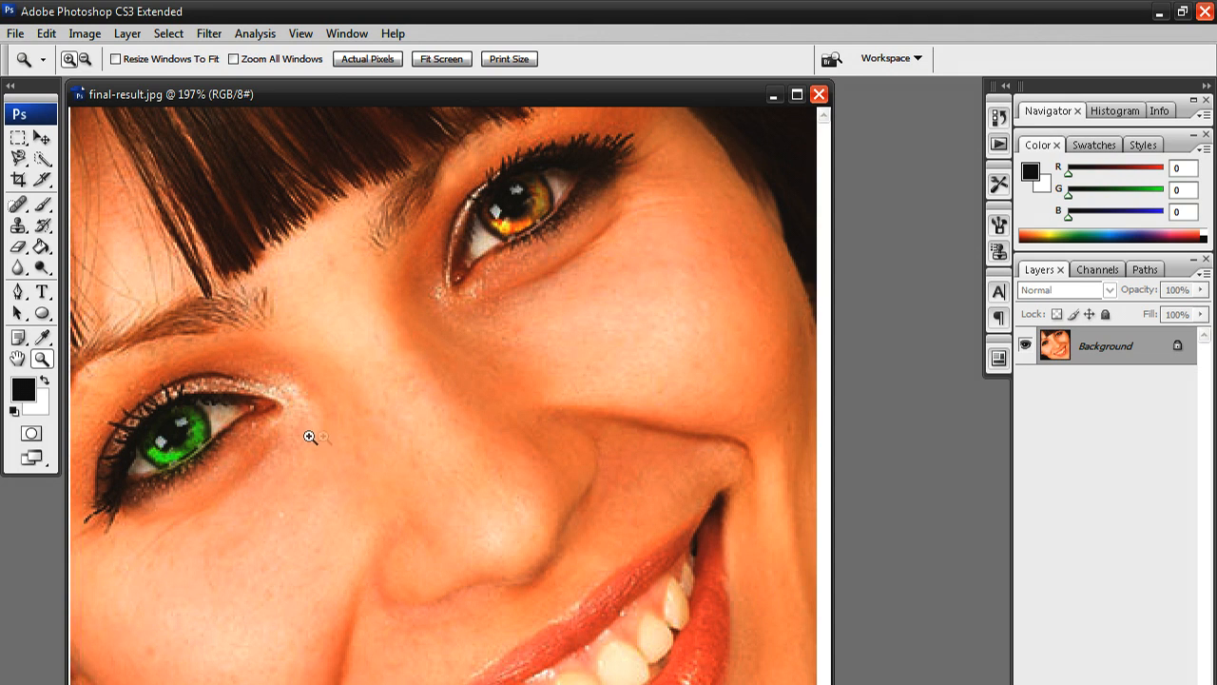
mouse_move(301, 439)
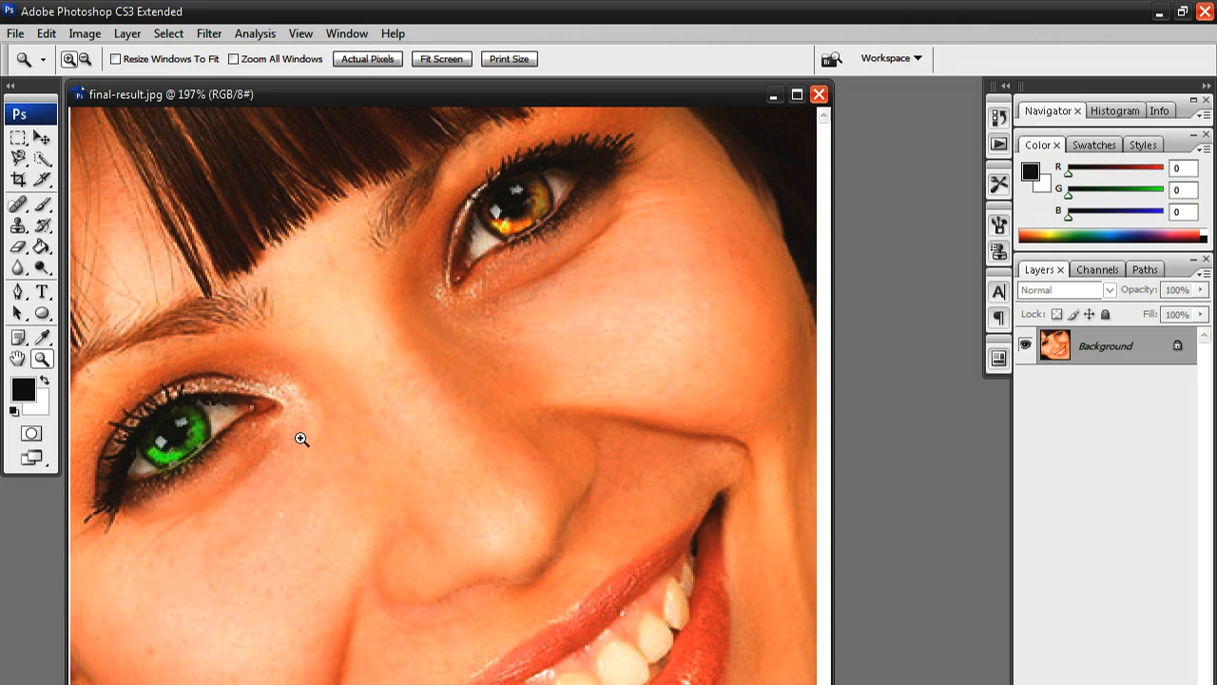
mouse_move(311, 314)
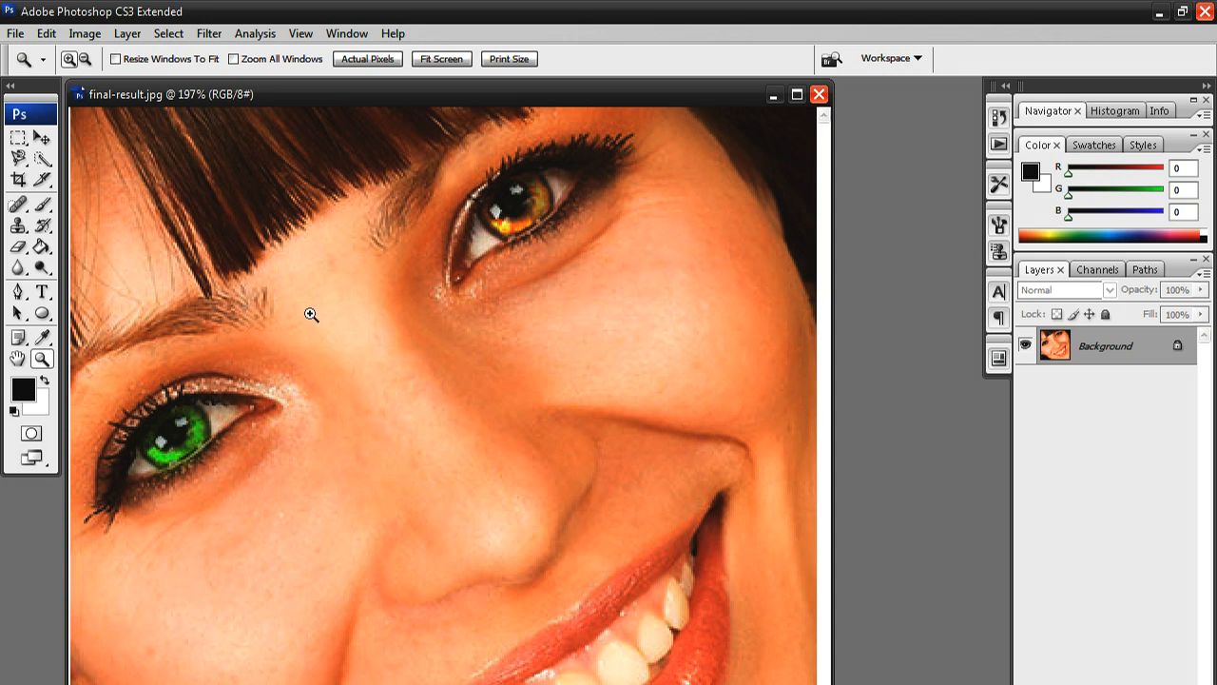